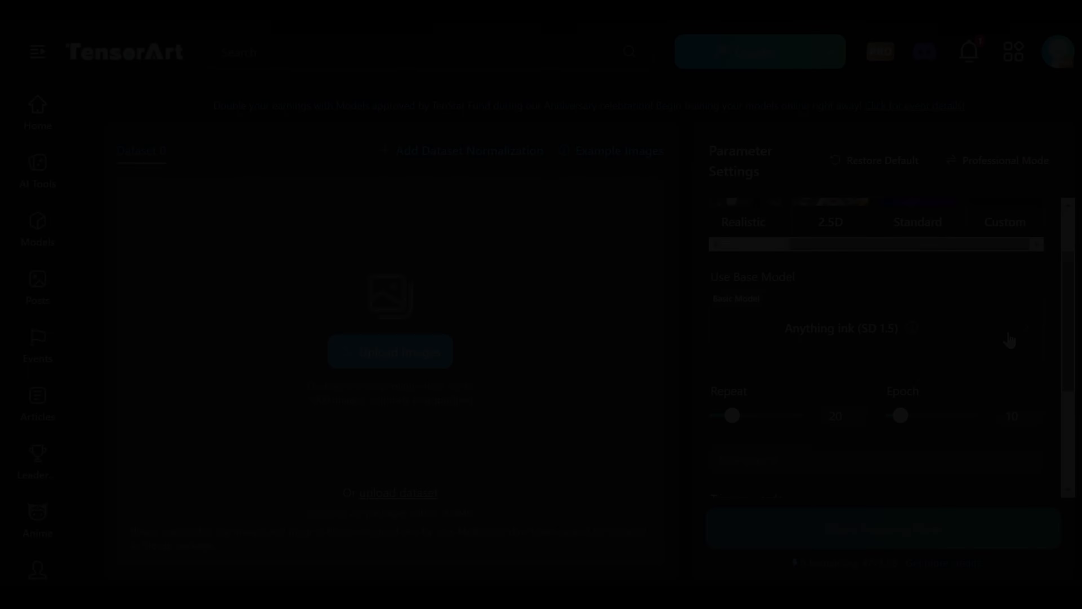
- Choose Stable Diffusion 3 SD3 from the Select Model dialog as the LoRA base model
click(840, 326)
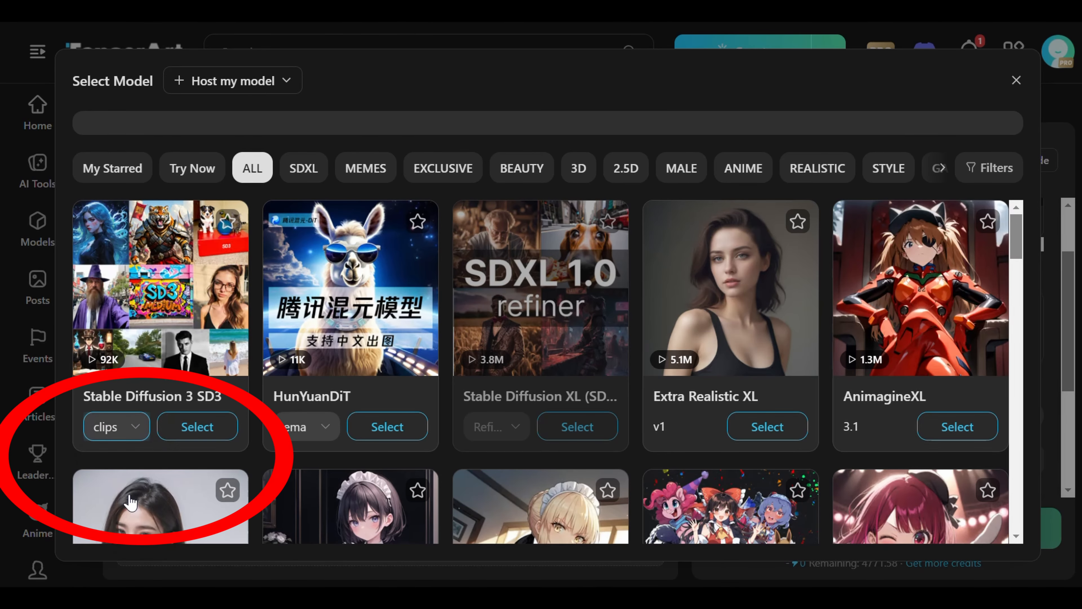
click(197, 427)
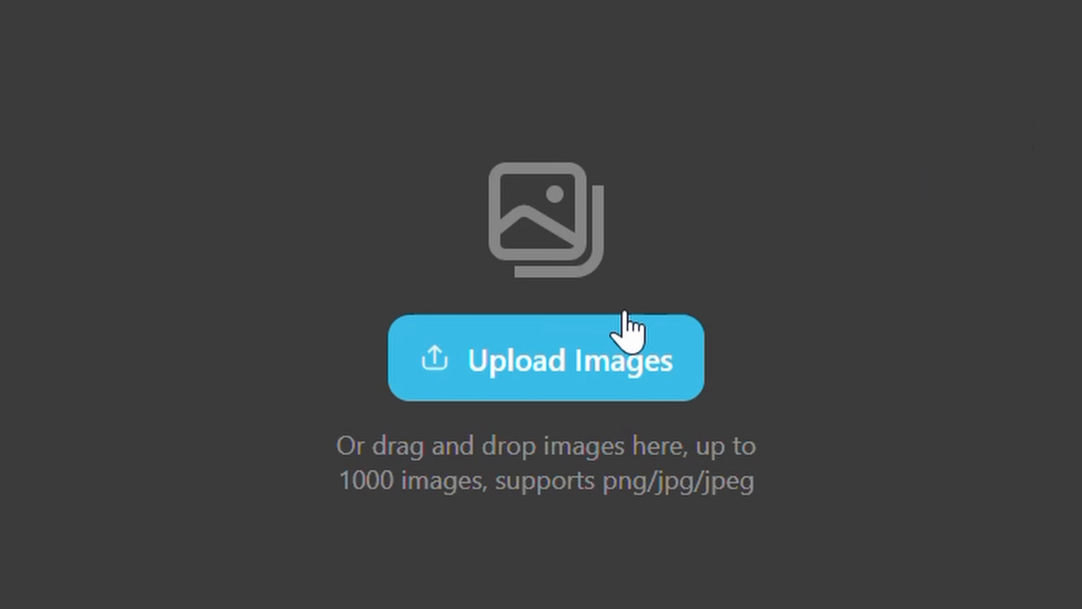
- Upload the humanoid robot photos to the dataset and flip through them in the preview
click(543, 359)
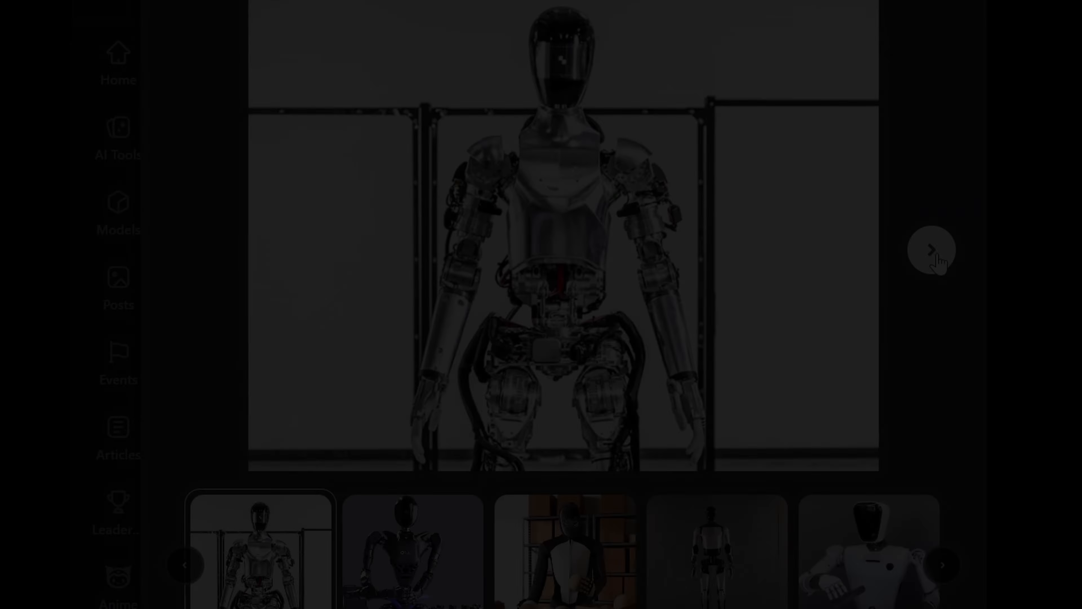
click(931, 250)
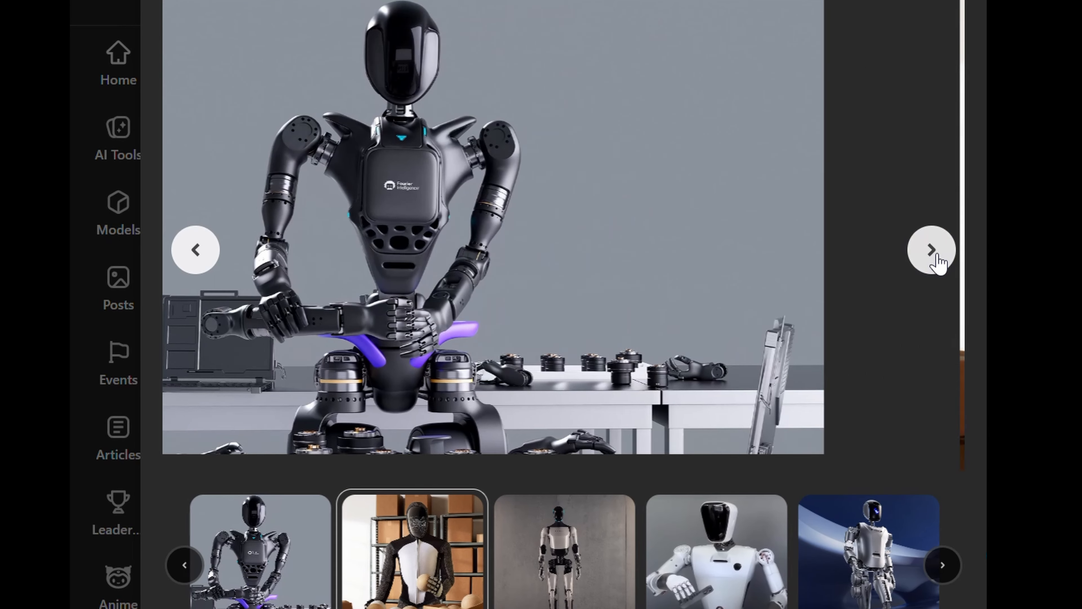
click(931, 249)
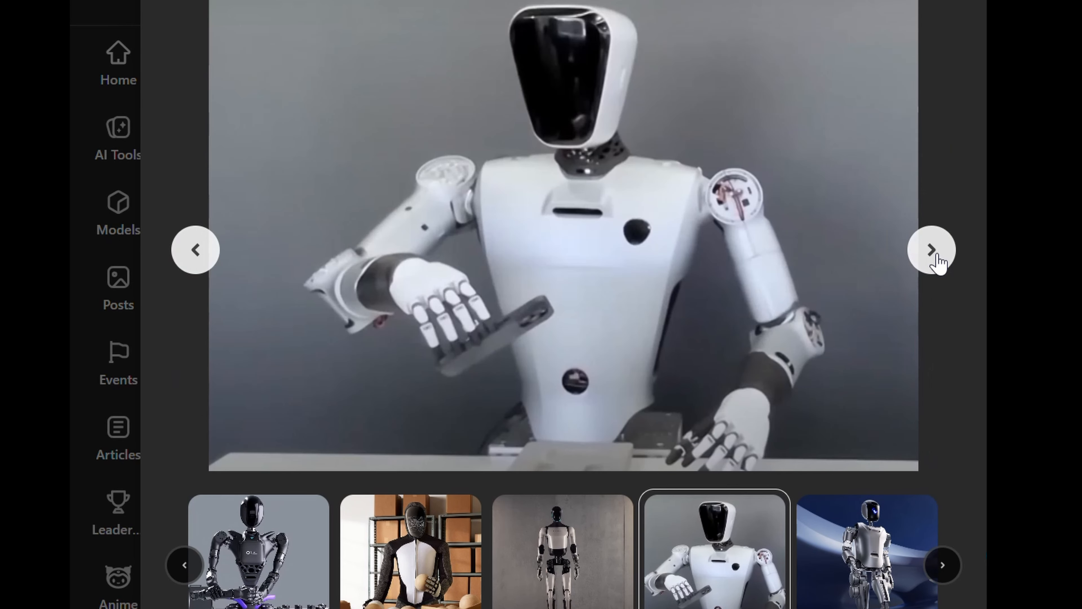
click(931, 249)
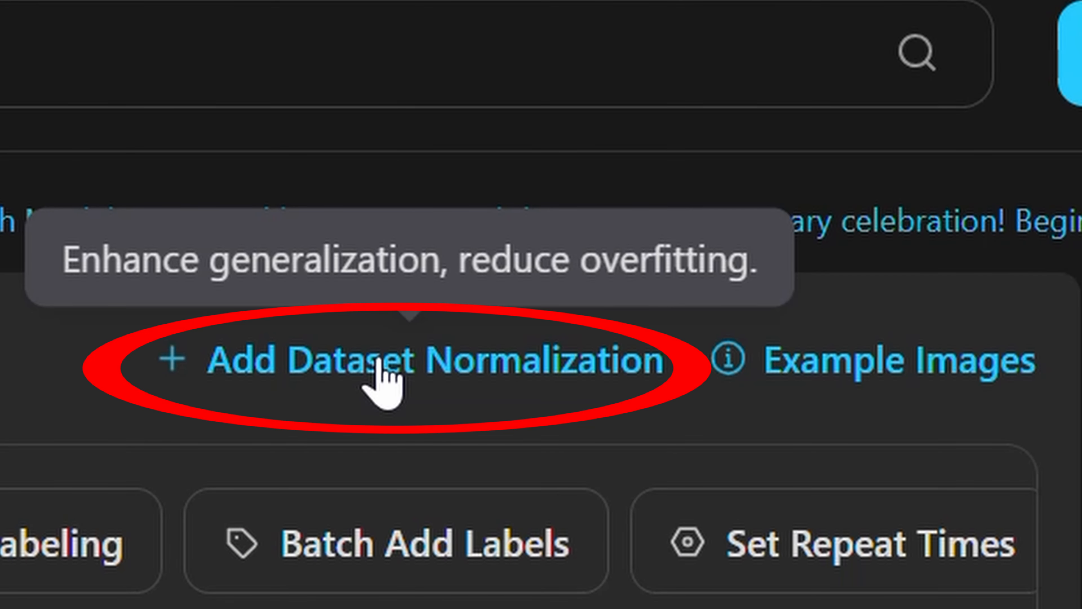
- Add dataset normalization so the six robot images land in Dataset 6 with auto-generated tags
click(433, 359)
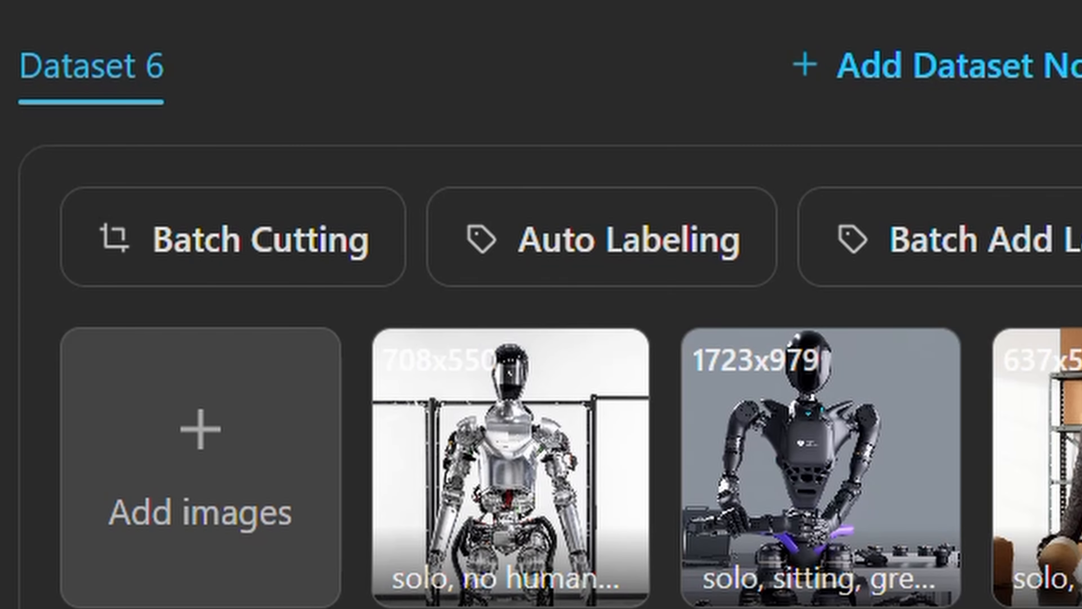
- Batch-crop all six images with Focus Cut at 768x1024, then review each image's auto tags
click(242, 240)
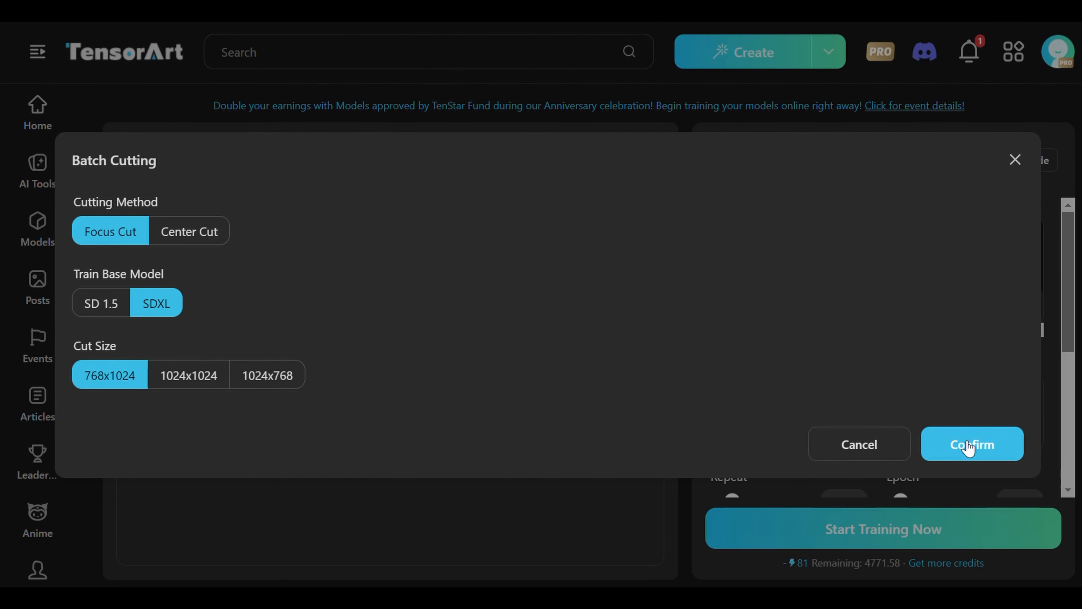
click(971, 444)
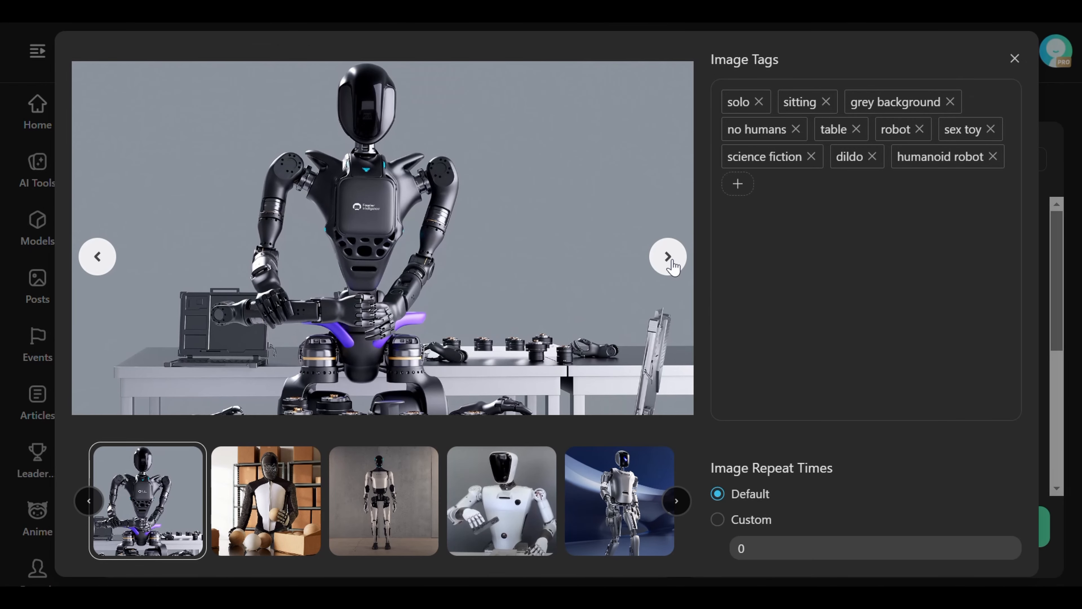
click(667, 256)
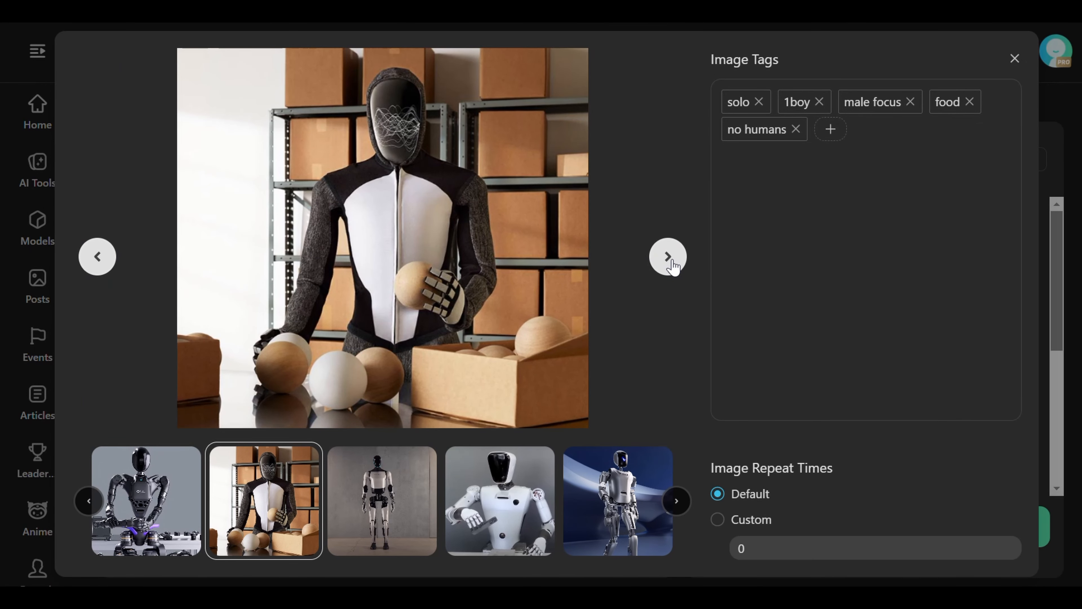
click(667, 255)
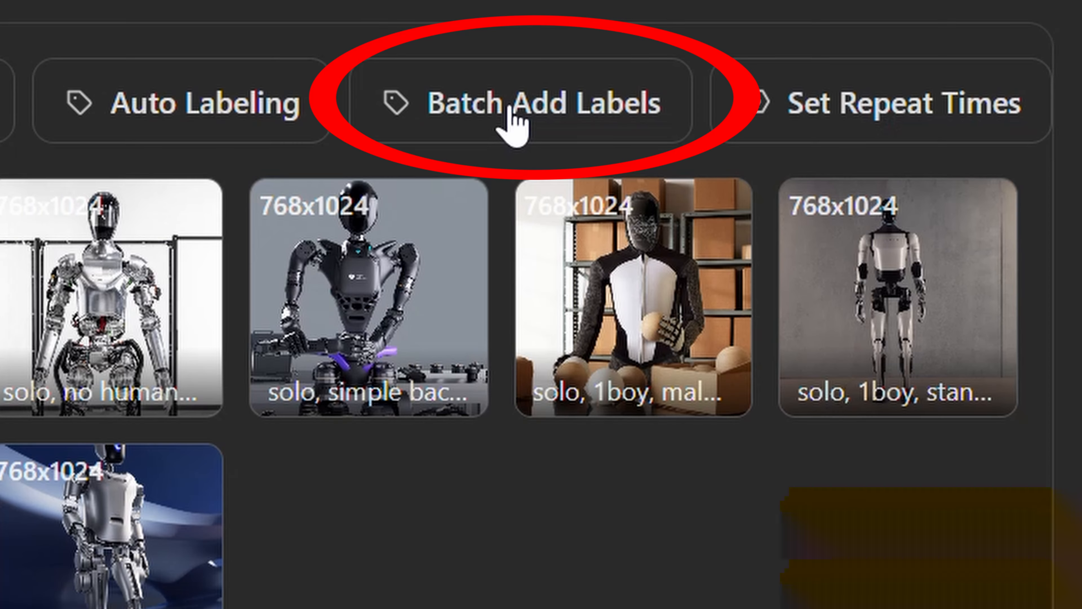
- Batch-add the label 'Humanoid' to the beginning of every image's tags
click(525, 105)
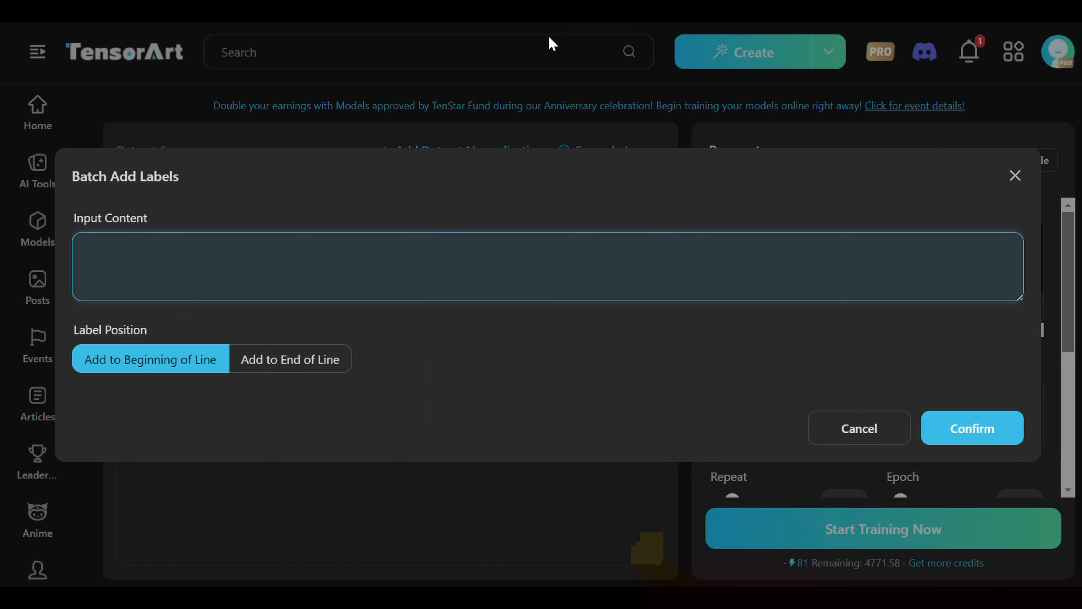
text(Humanoid)
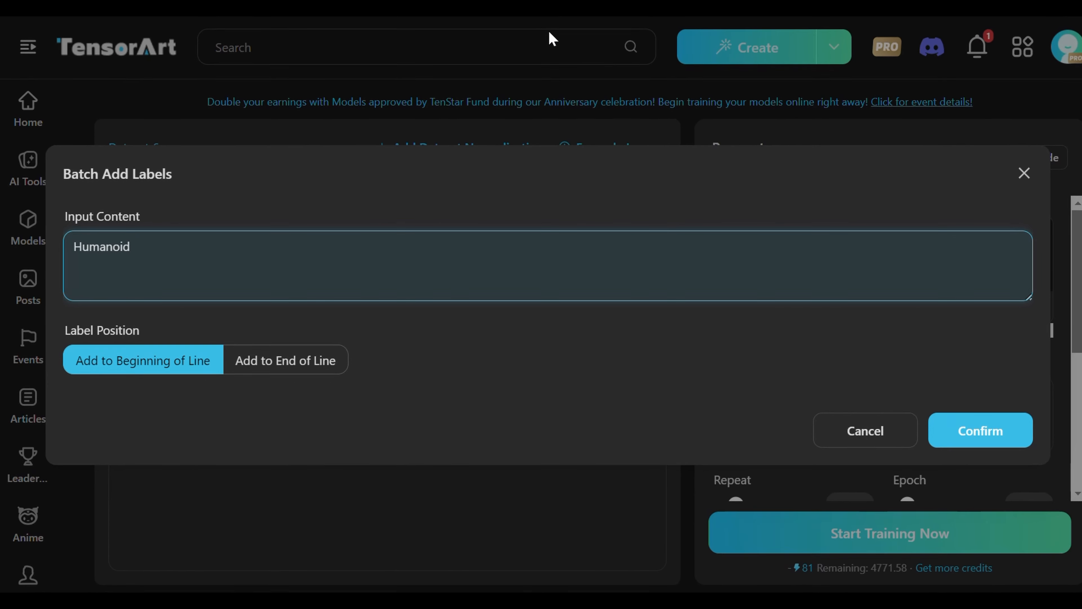
click(979, 430)
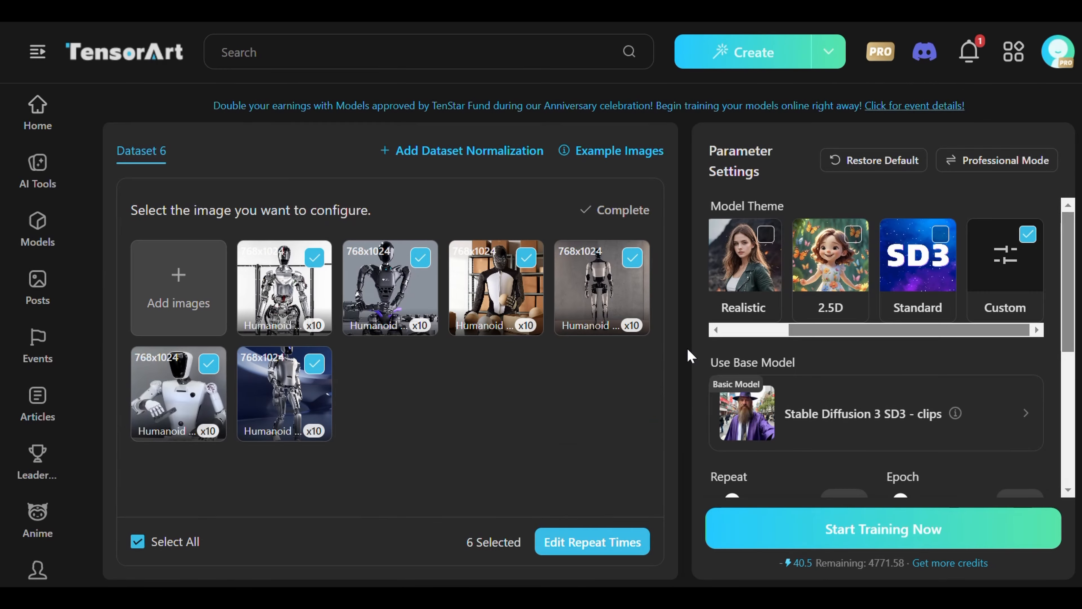
- Browse professional and basic parameter modes, then pick the clips version of Stable Diffusion 3 SD3
click(997, 160)
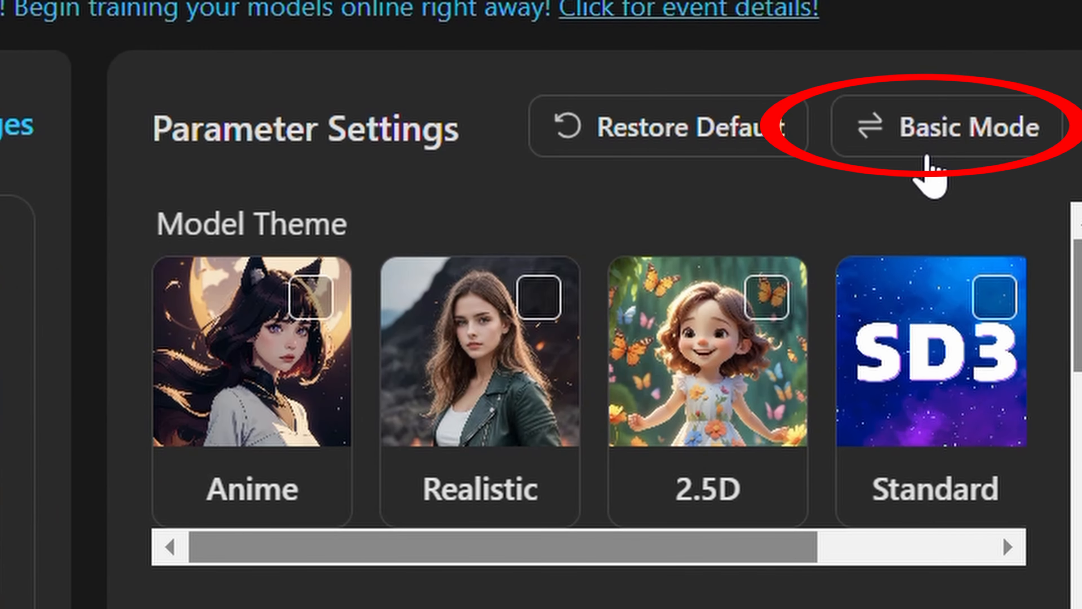
click(949, 128)
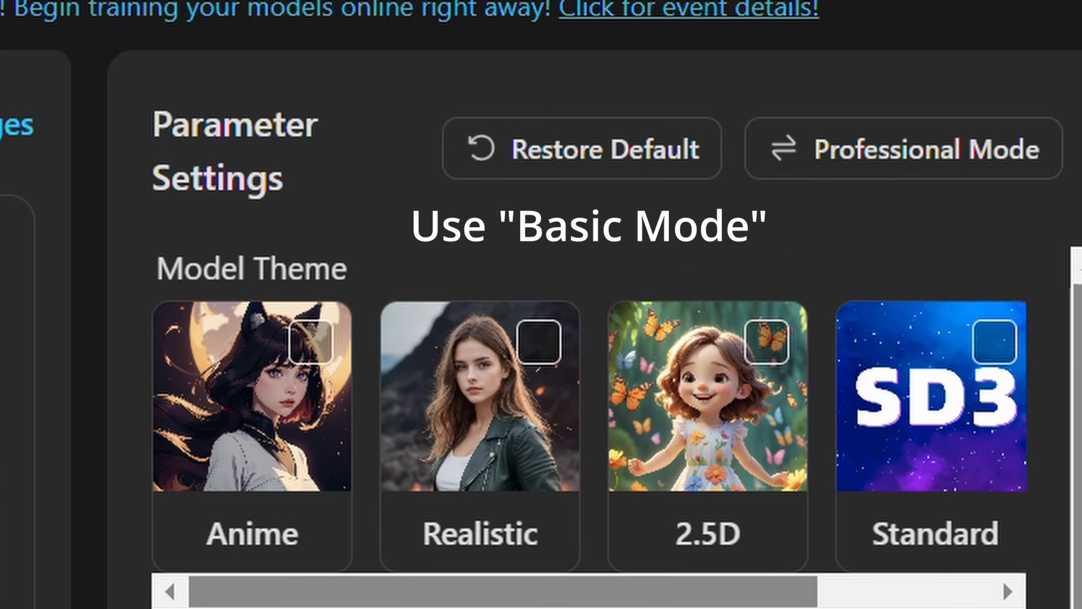
scroll(down, 3)
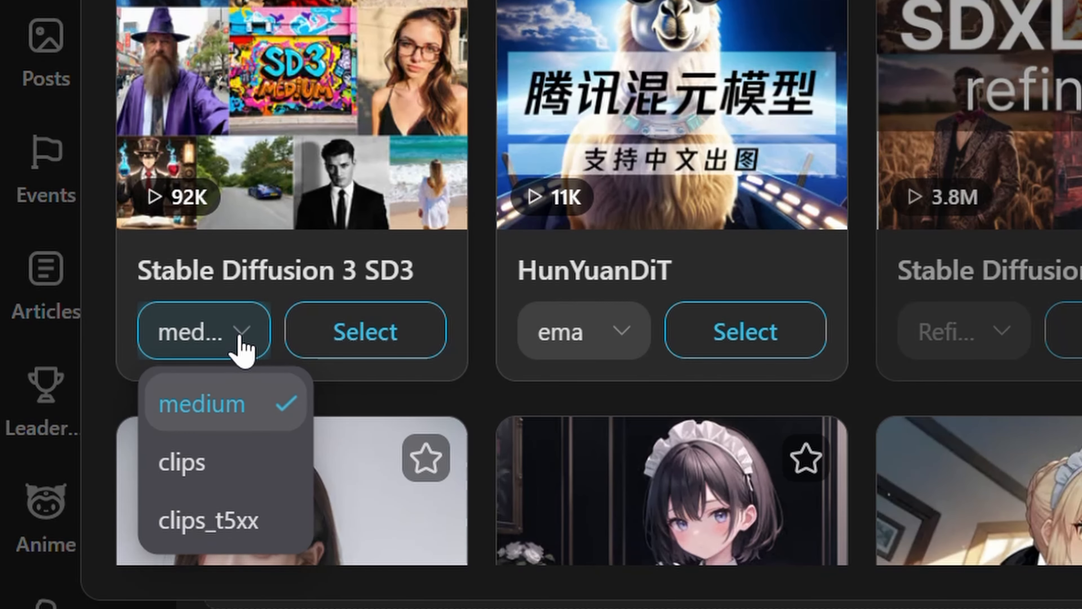
click(182, 462)
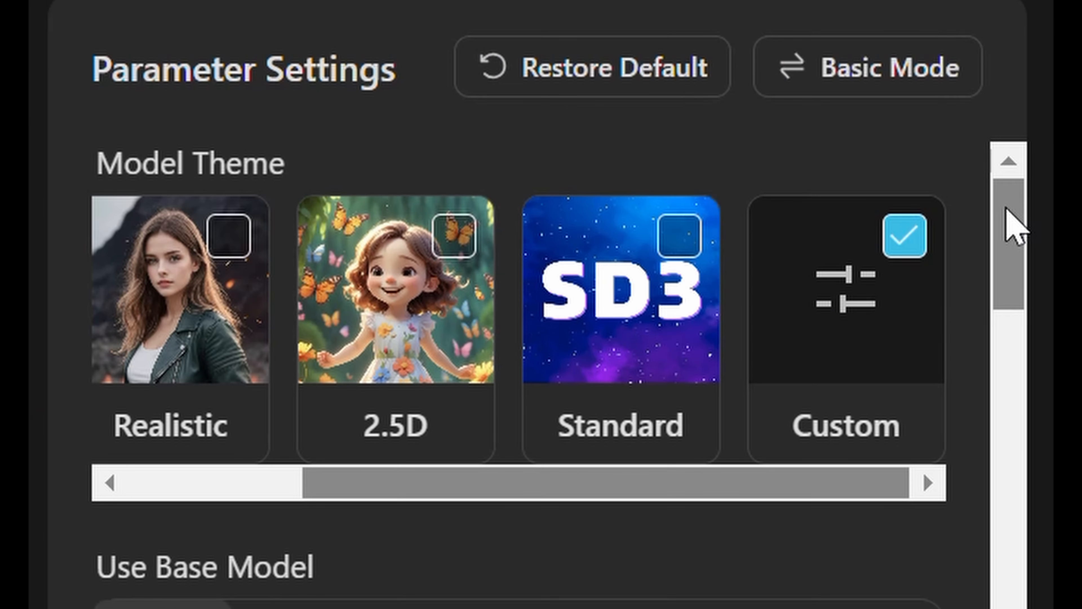
scroll(down, 3)
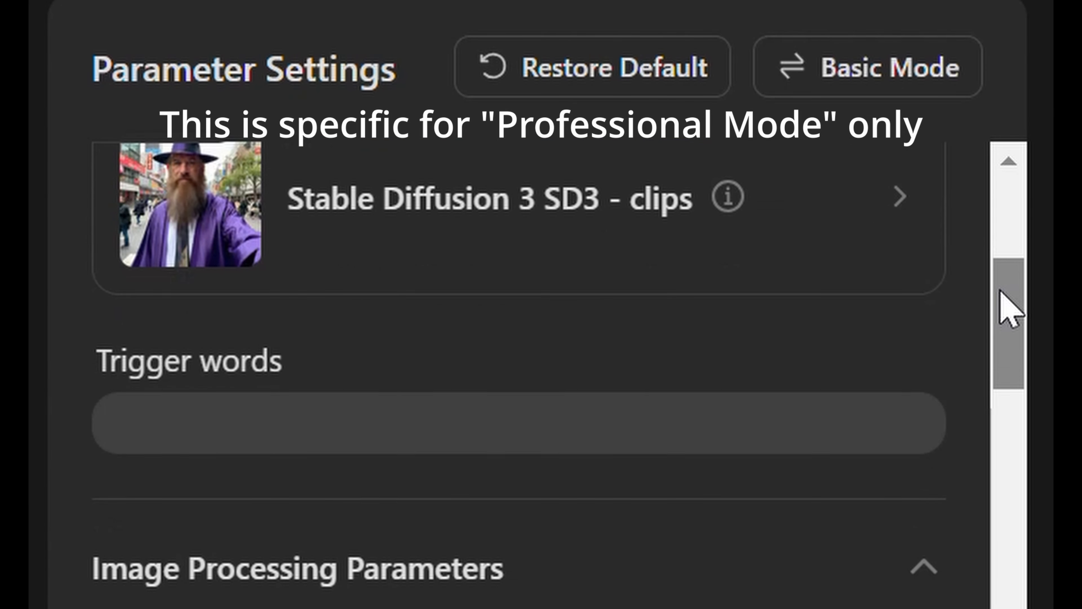
scroll(down, 3)
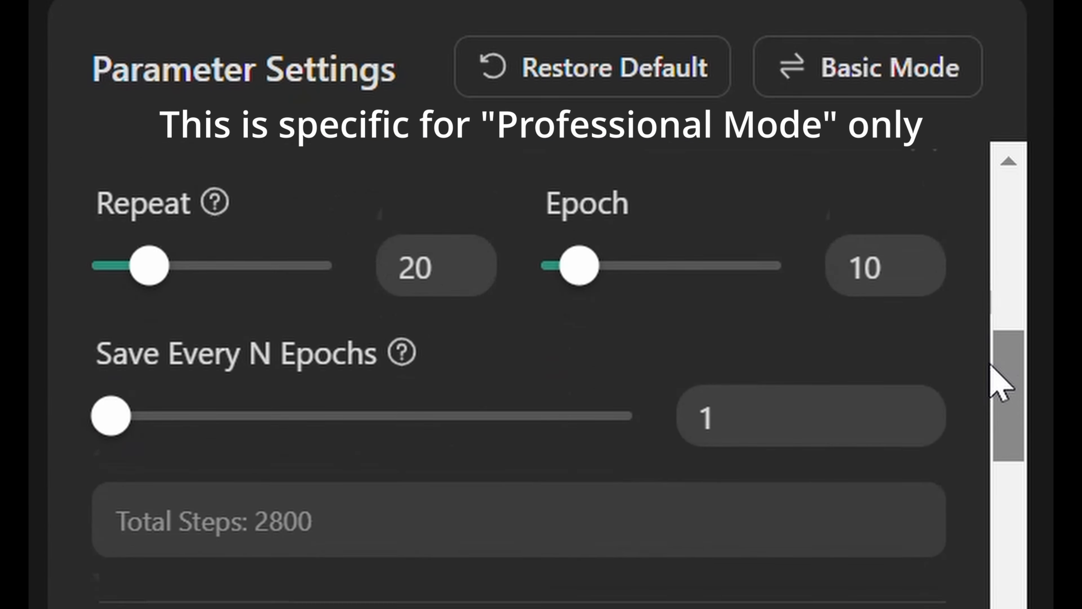
scroll(down, 3)
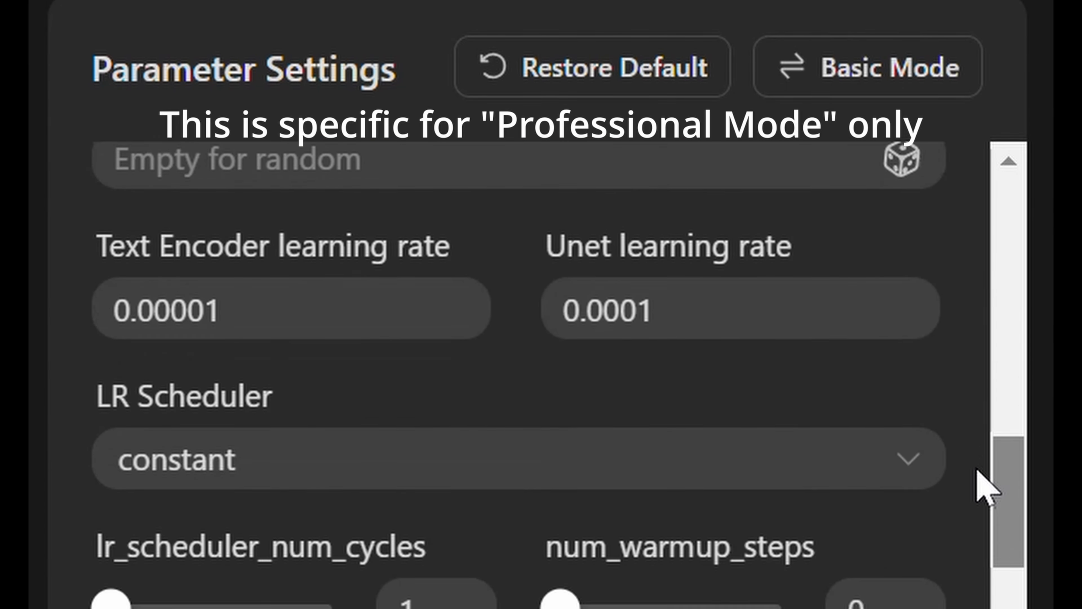
scroll(down, 3)
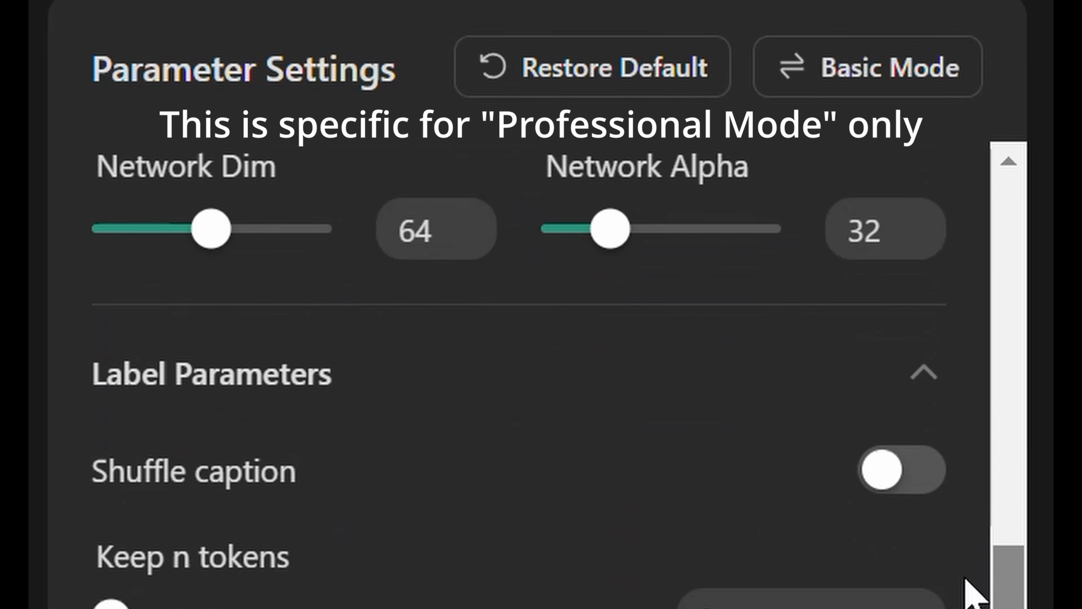
scroll(down, 3)
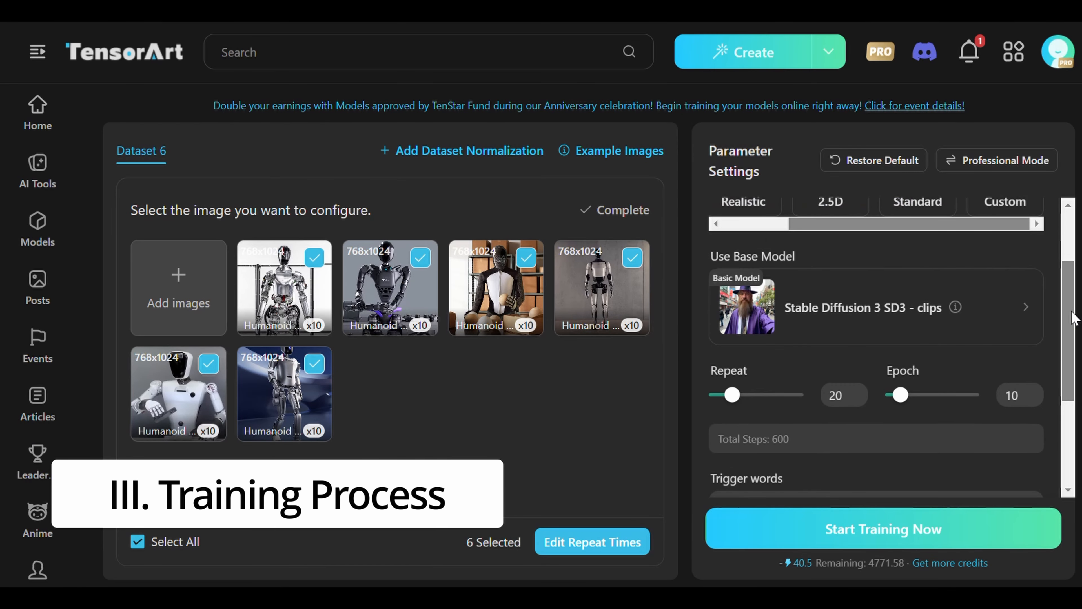
- Start training the robot LoRA, then publish it with workspace preview images and Free download
scroll(down, 3)
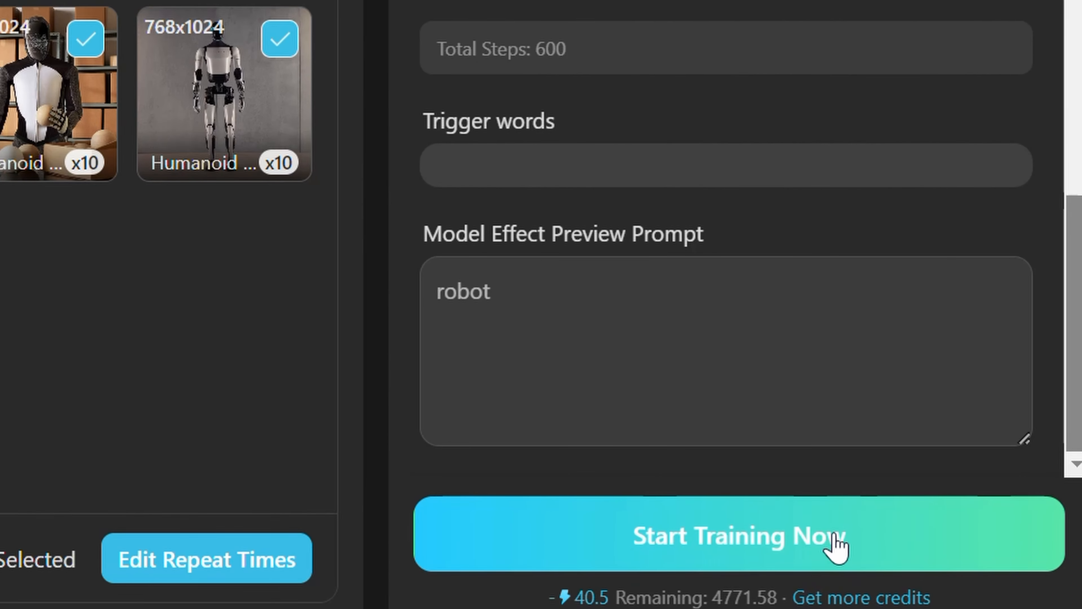
click(737, 535)
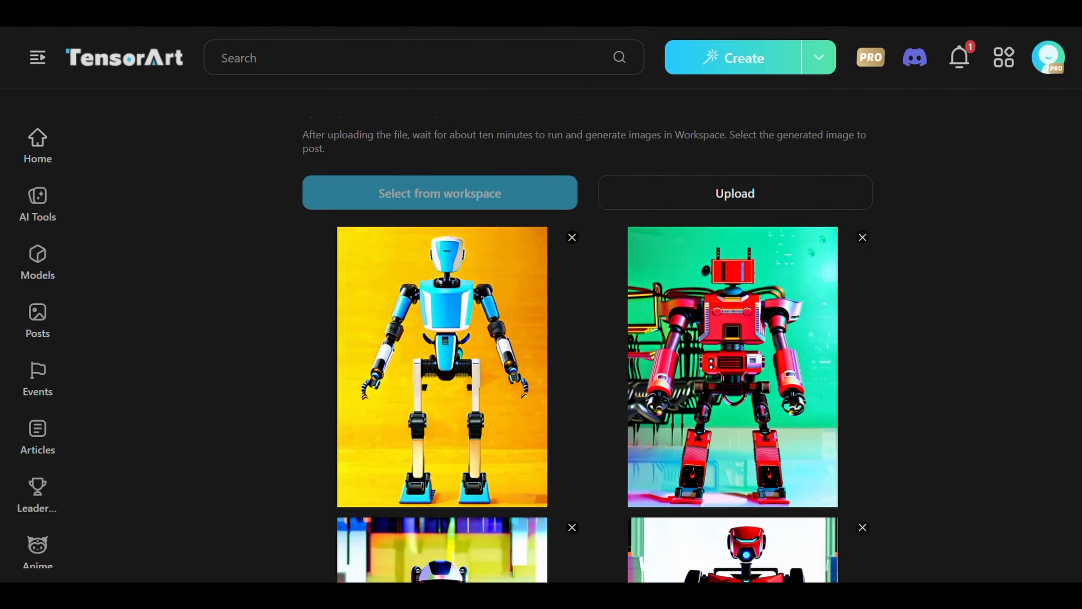
scroll(down, 3)
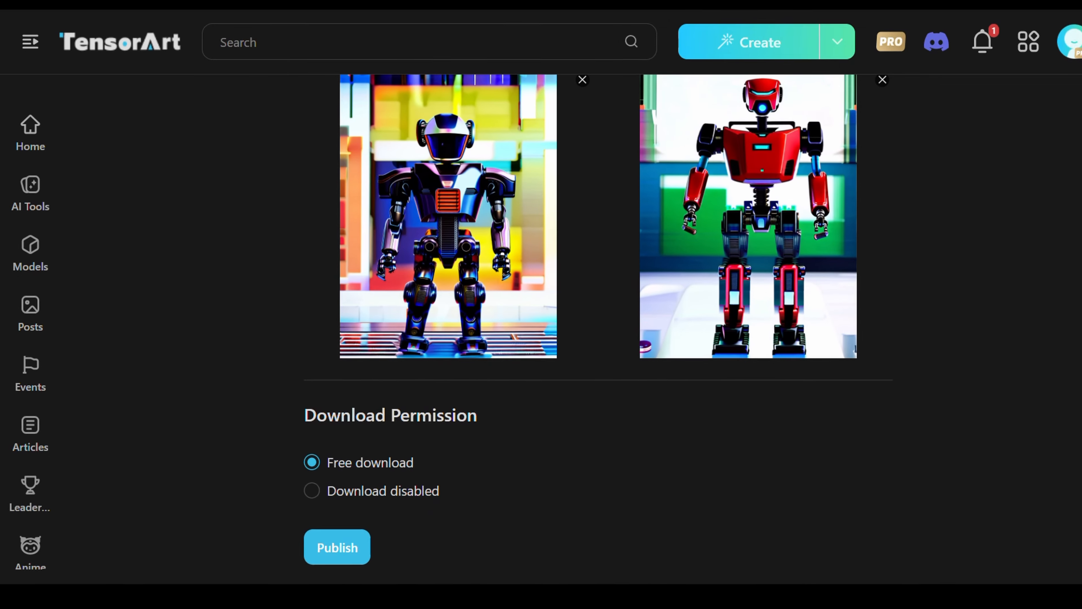
click(337, 547)
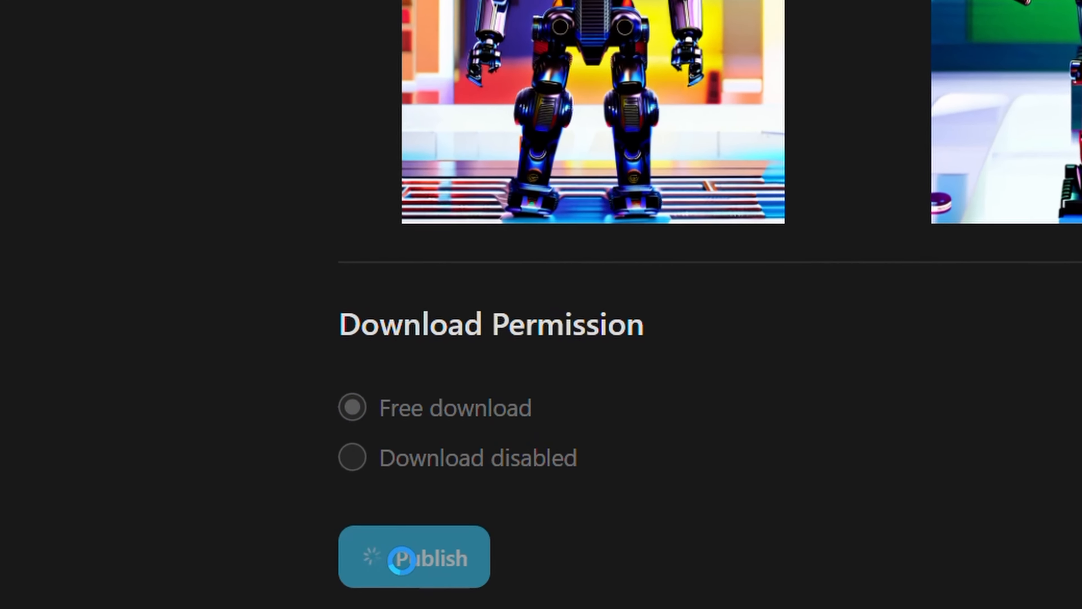
click(414, 556)
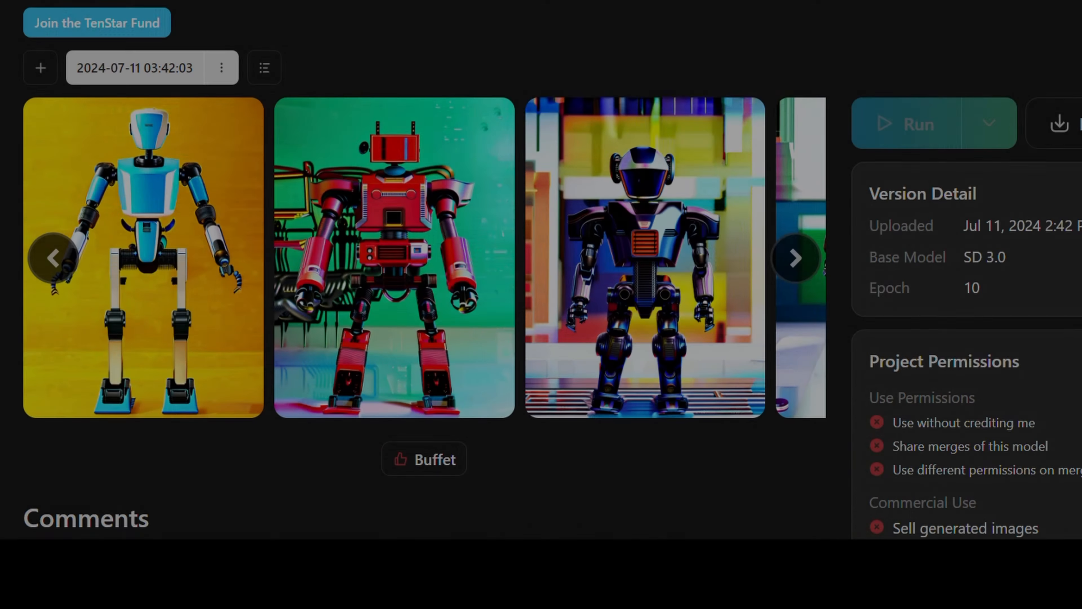
- Generate images from the prompt 'humanoid robot' with the published model and view one's details
scroll(down, 3)
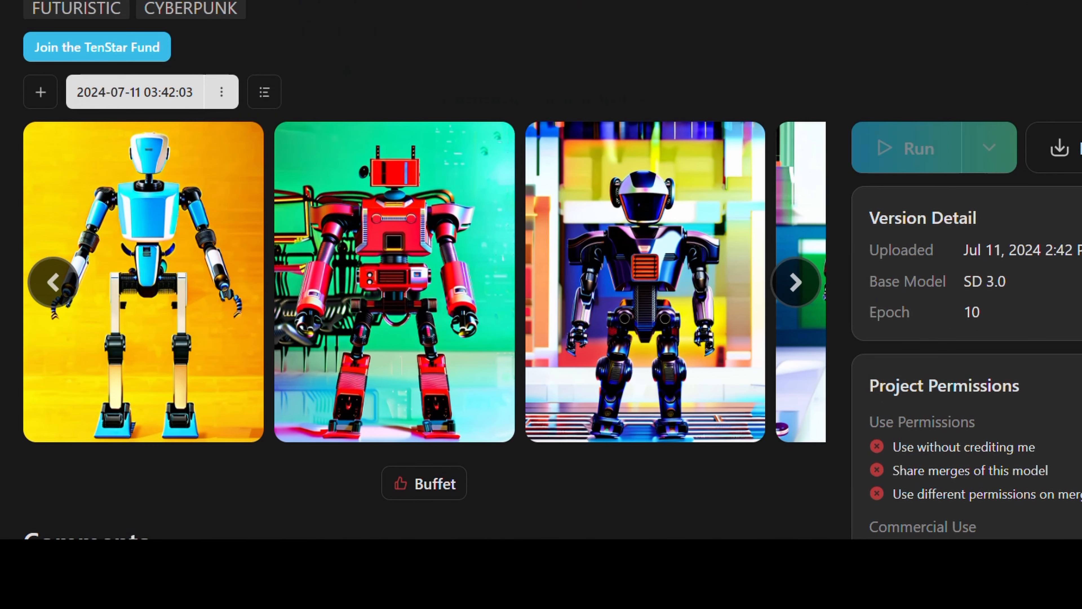
click(795, 282)
text(humanoid robot)
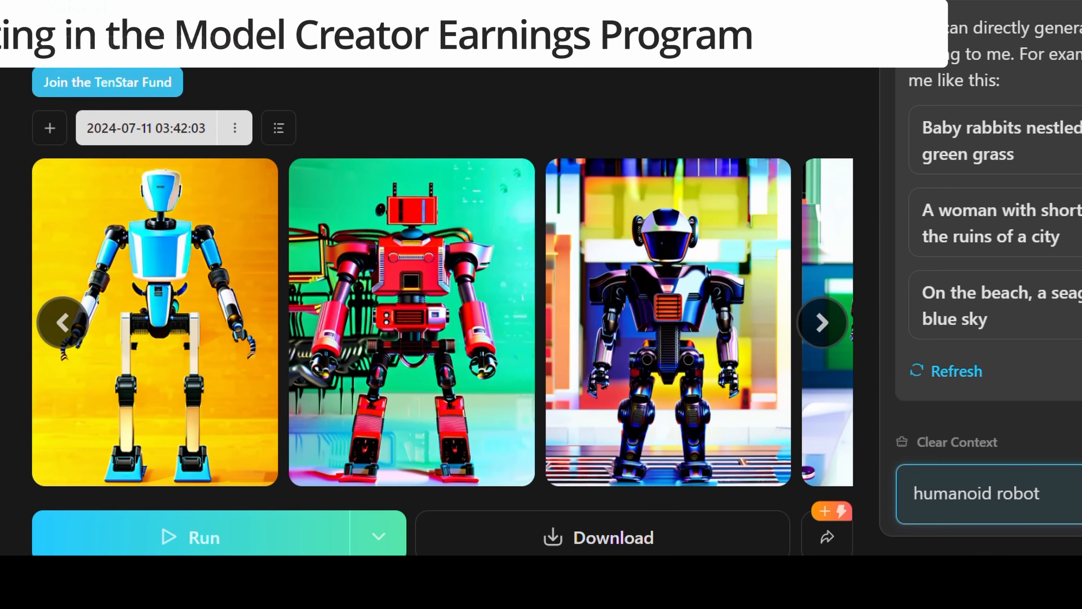
click(955, 371)
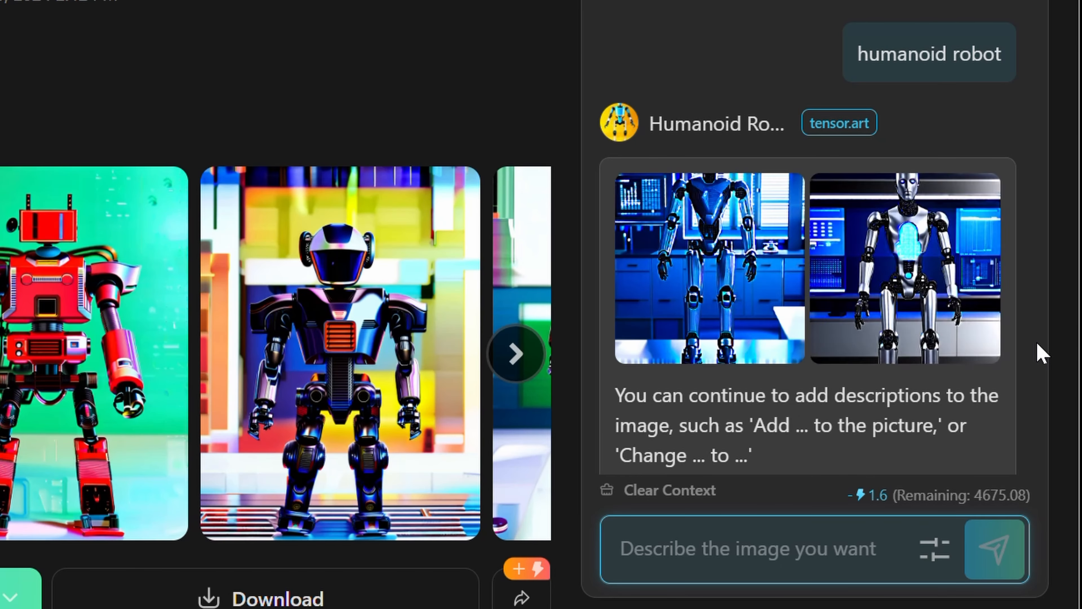
click(904, 267)
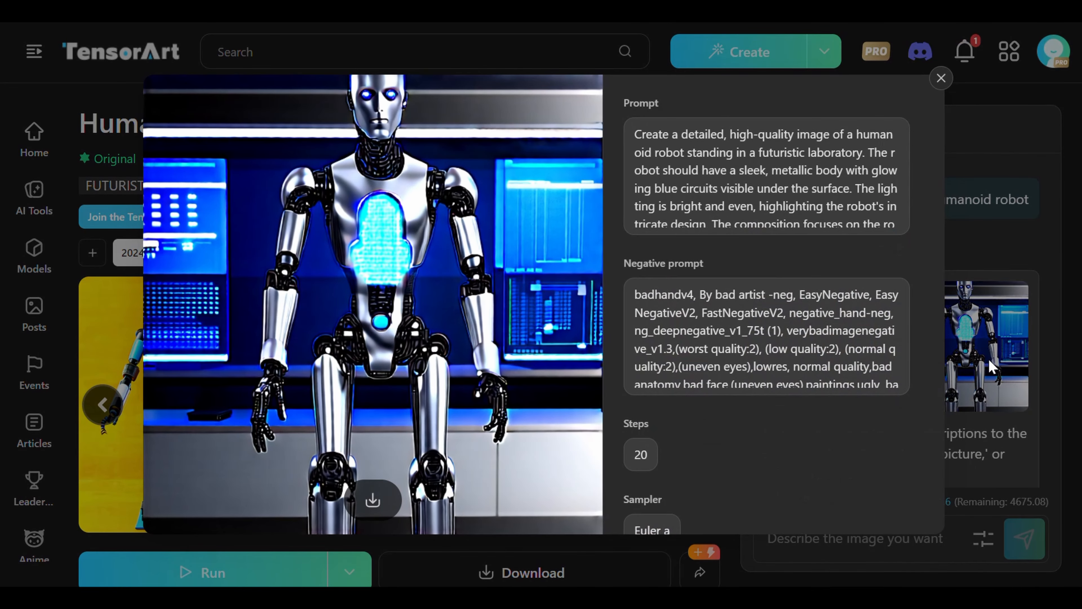